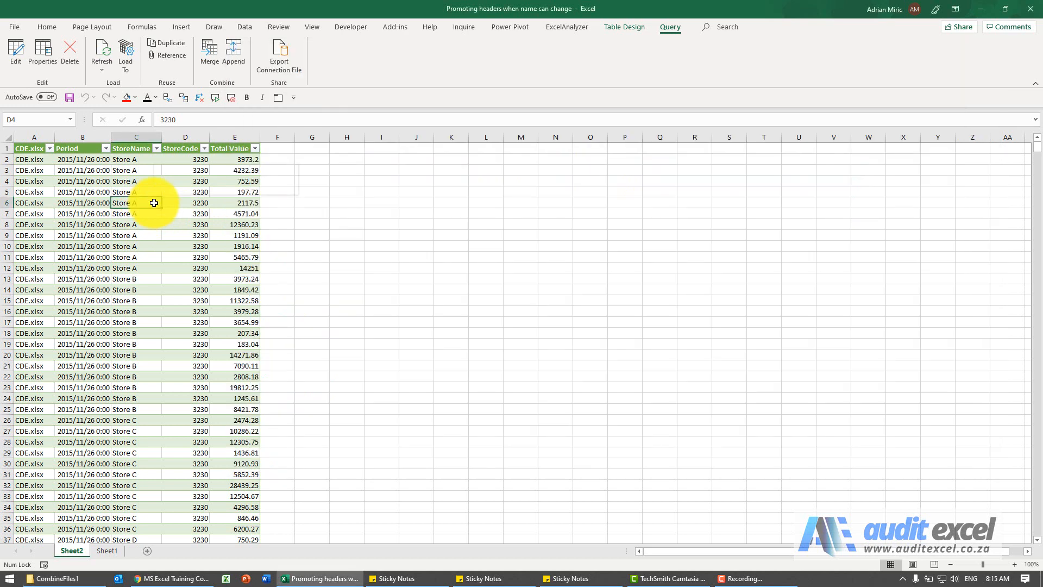
- Refresh the combined-files query and dismiss the 'column CDE.xlsx wasn't found' error
left_click(101, 51)
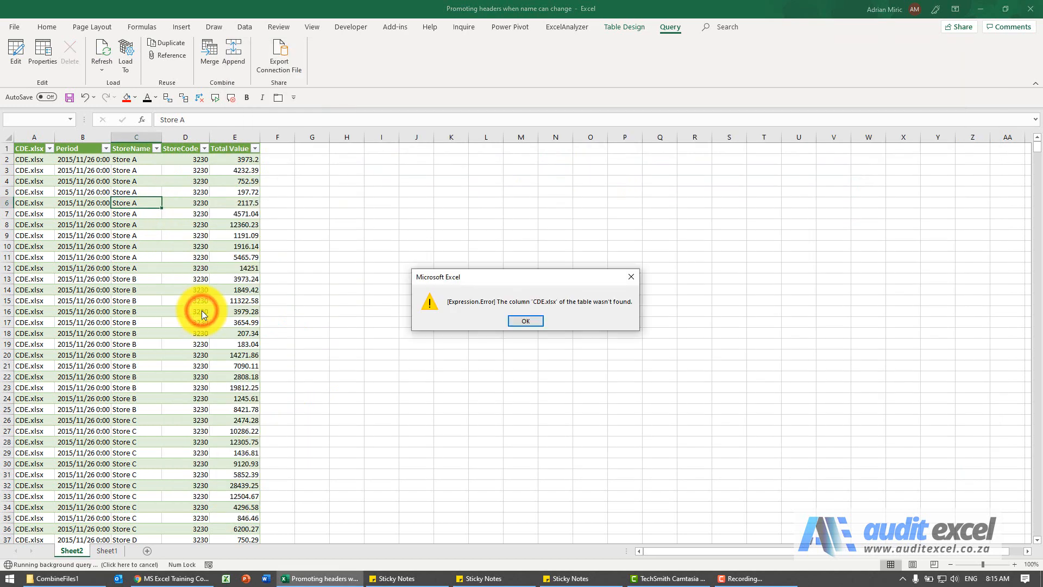
left_click(526, 320)
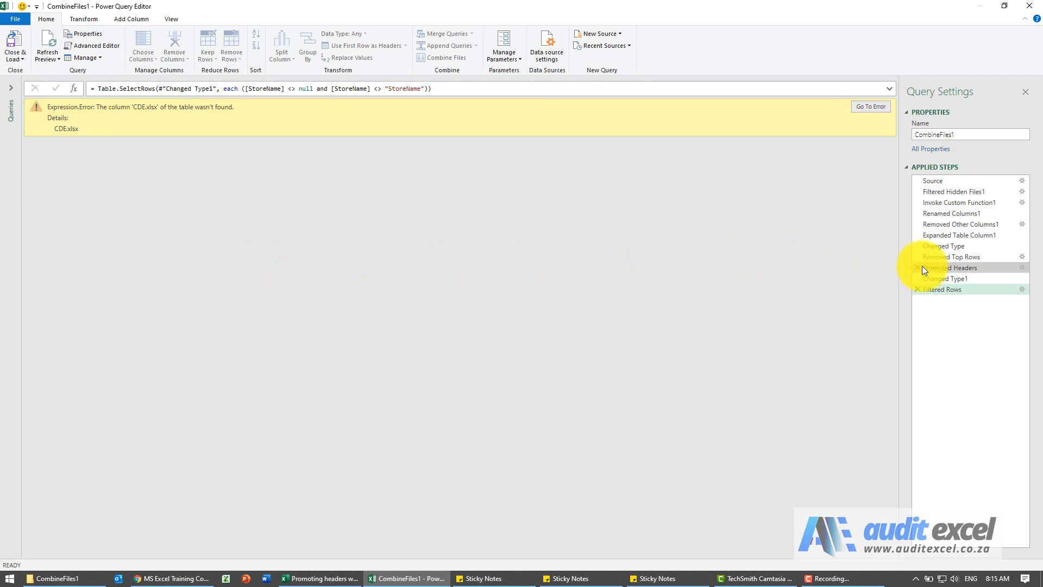
- Step through Promoted Headers and back to Removed Top Rows to see ABC.xlsx before it becomes a header
left_click(952, 267)
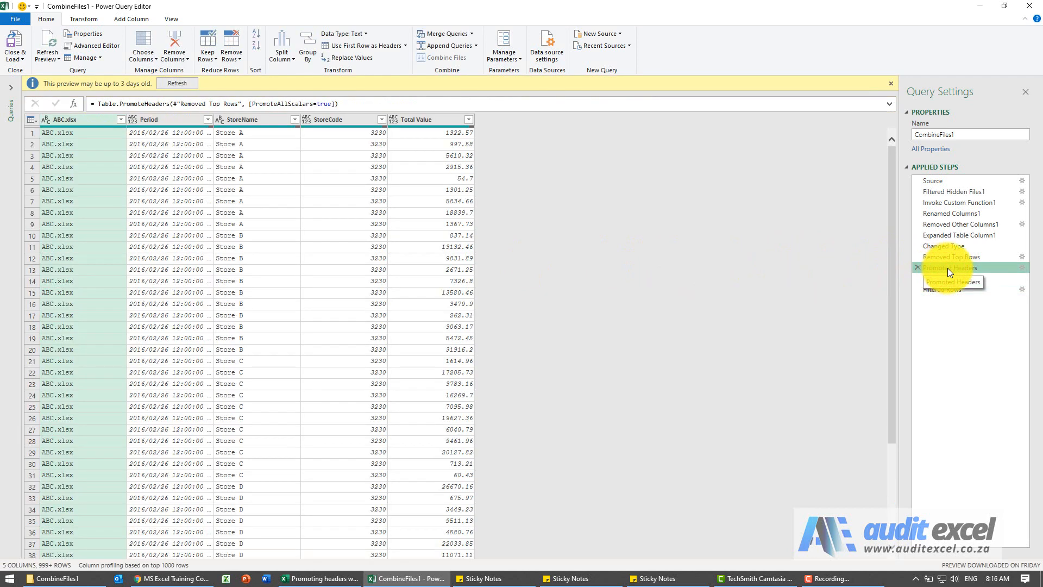
left_click(949, 278)
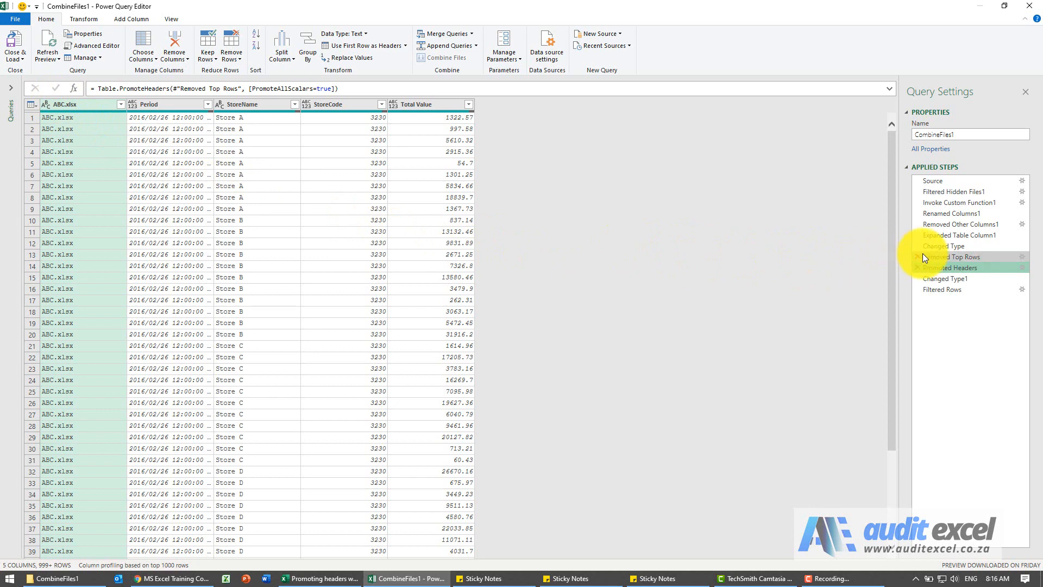
left_click(952, 256)
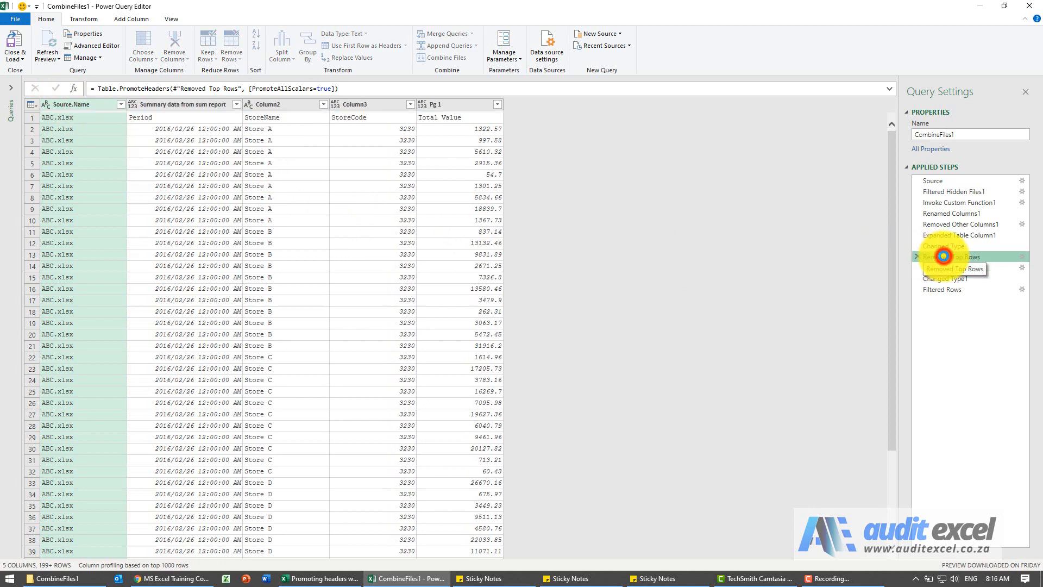
left_click(951, 257)
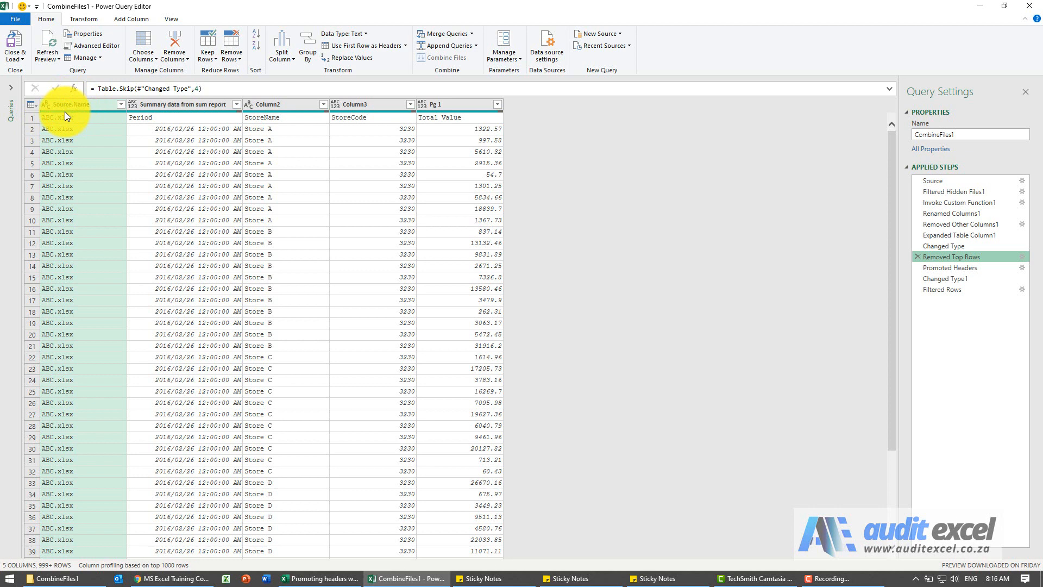
- Start a new conditional column from the Add Column commands, to be named Source Name
left_click(124, 19)
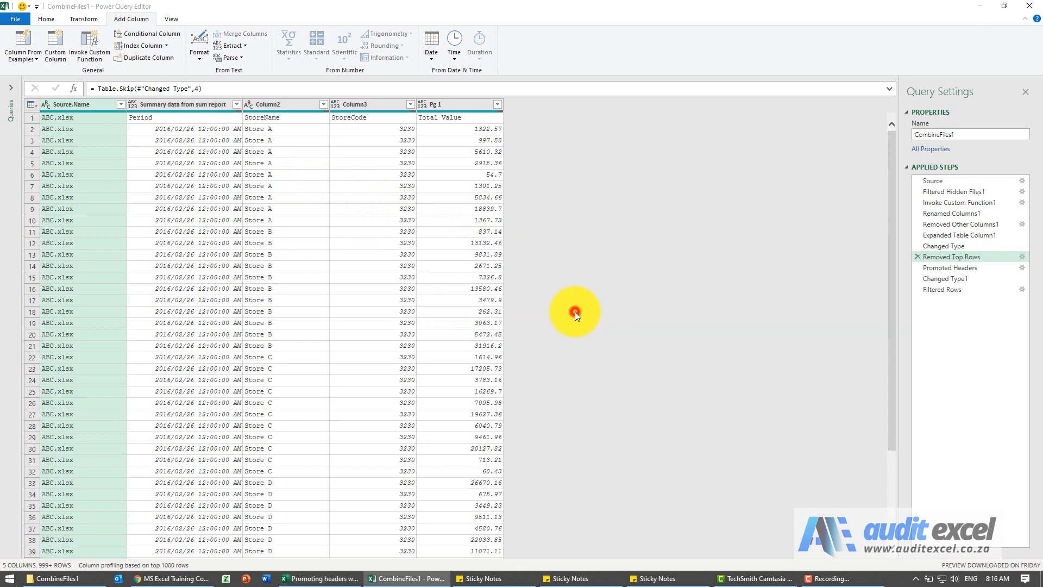
left_click(150, 34)
type("Source Name")
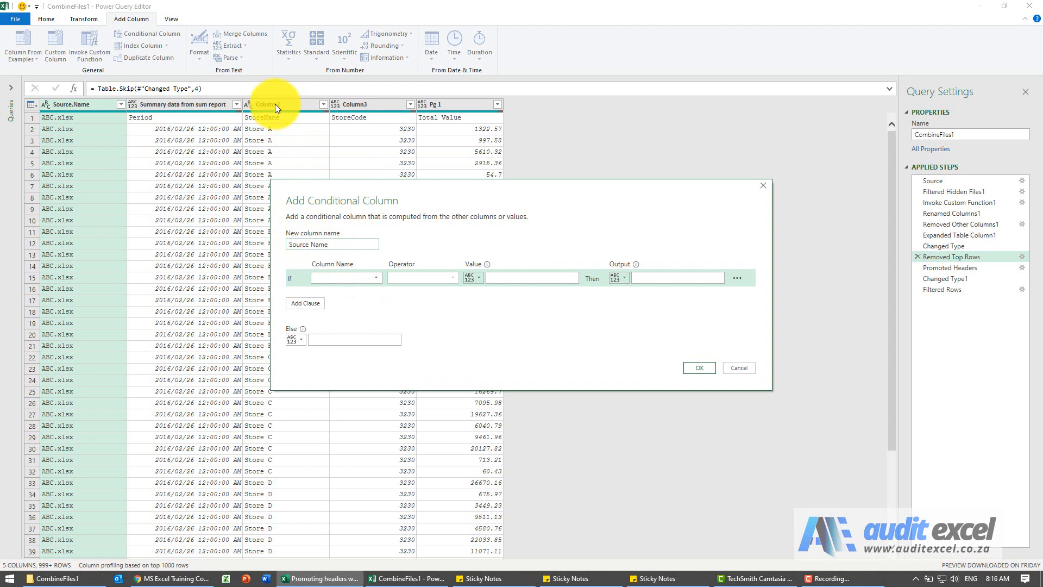
- Make the rule: Column2 equals StoreName outputs 'Source Name', otherwise the Source.Name column value
left_click(374, 277)
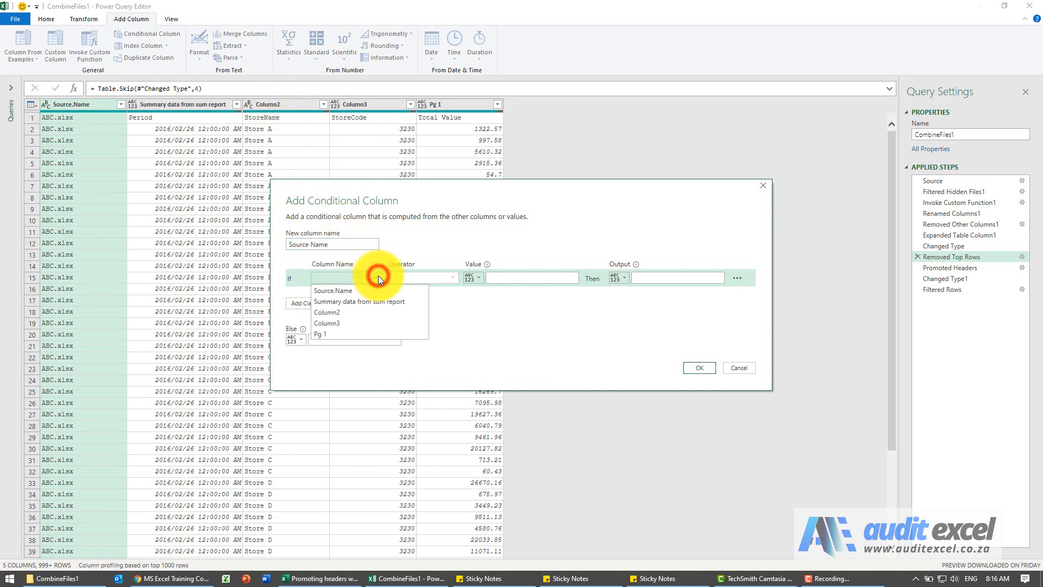
left_click(327, 312)
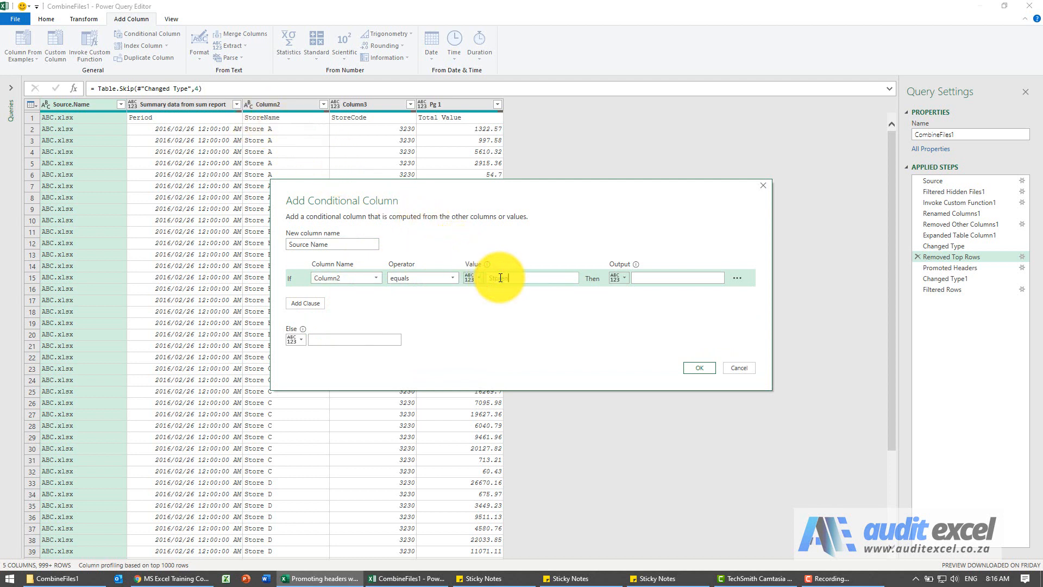
type("StoreName")
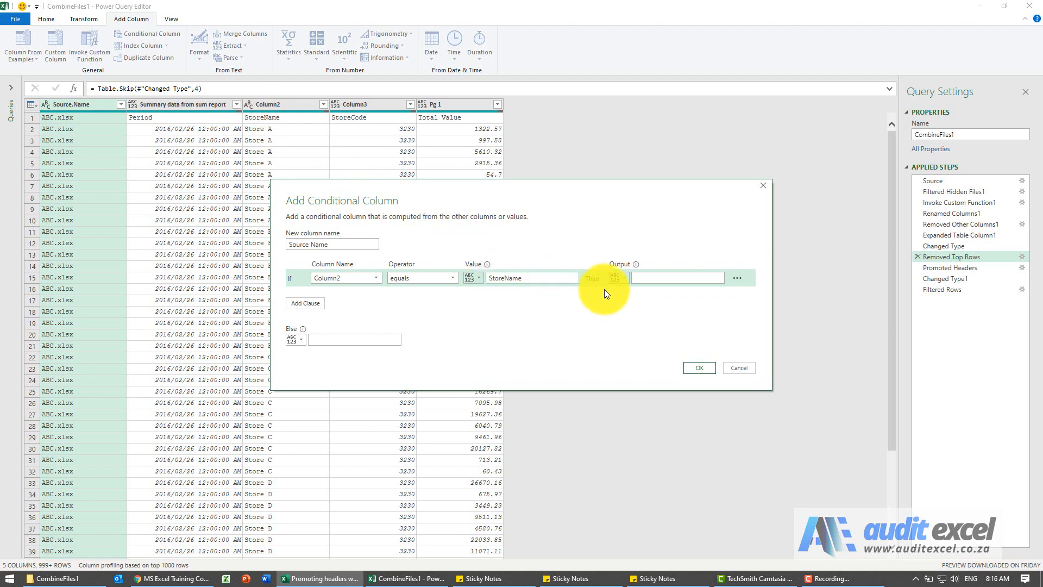
left_click(675, 278)
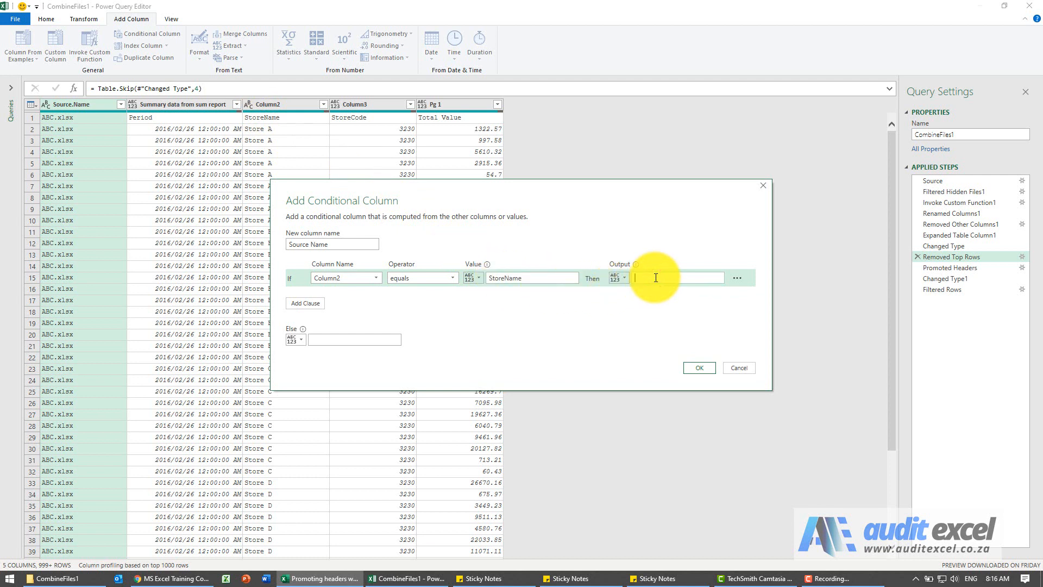
type("Source Name")
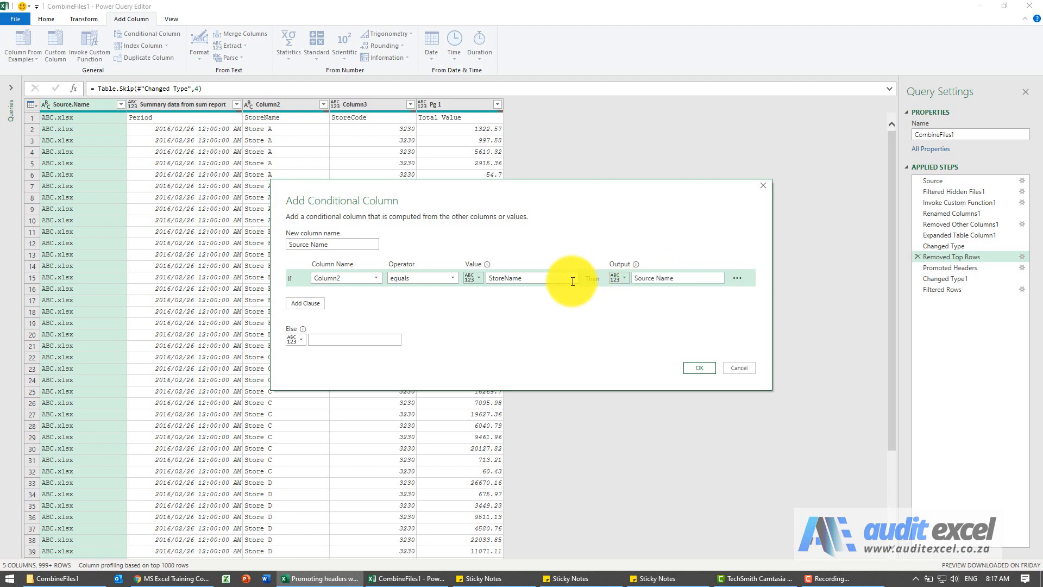
left_click(293, 339)
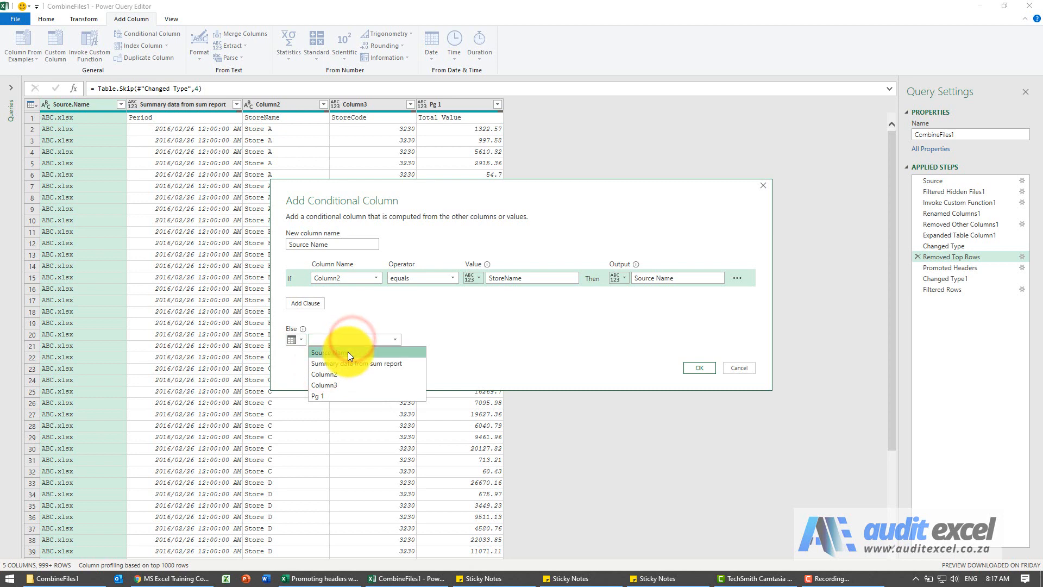
left_click(327, 352)
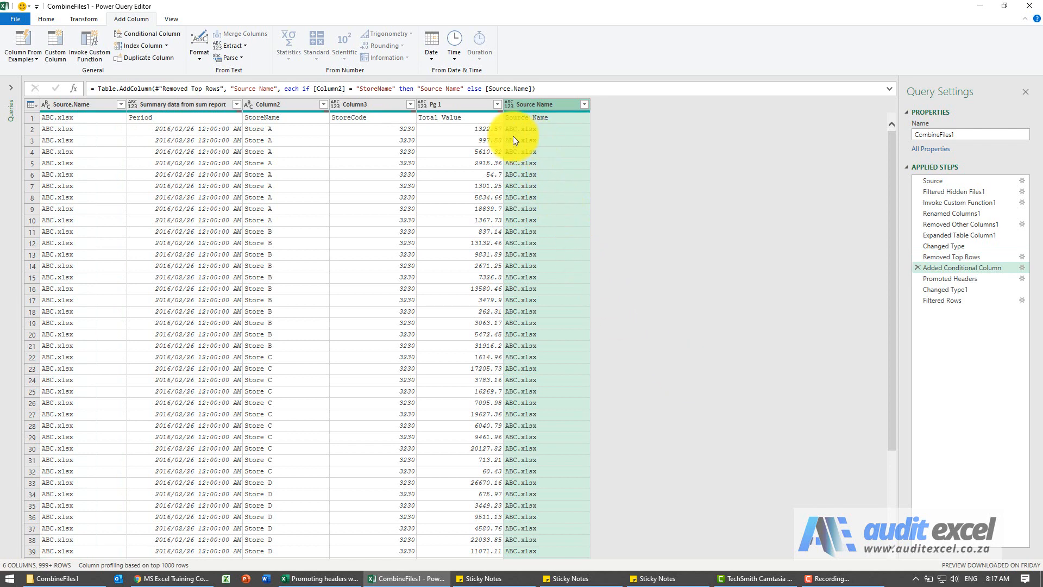
mouse_move(465, 122)
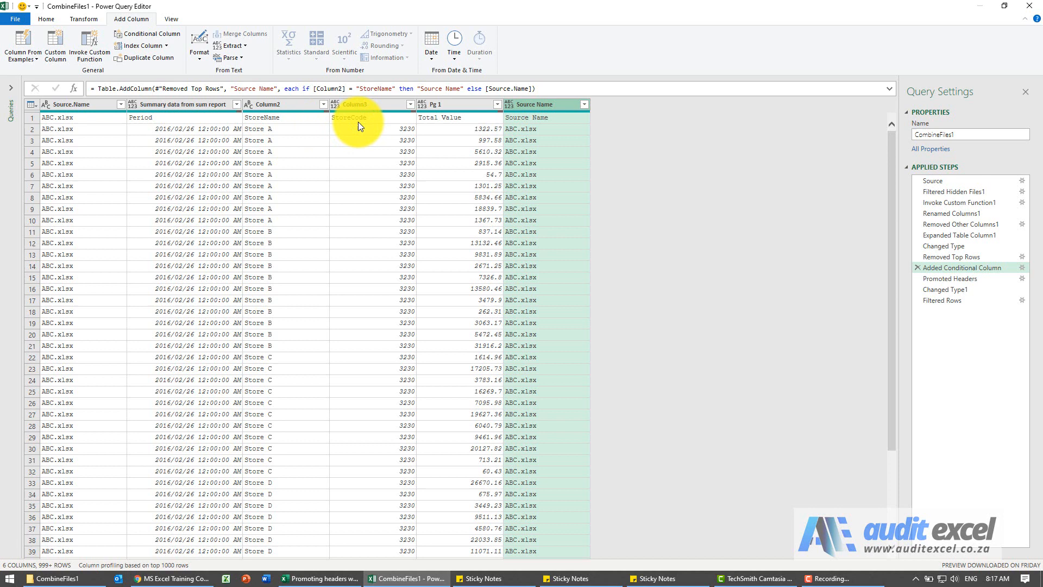
mouse_move(525, 186)
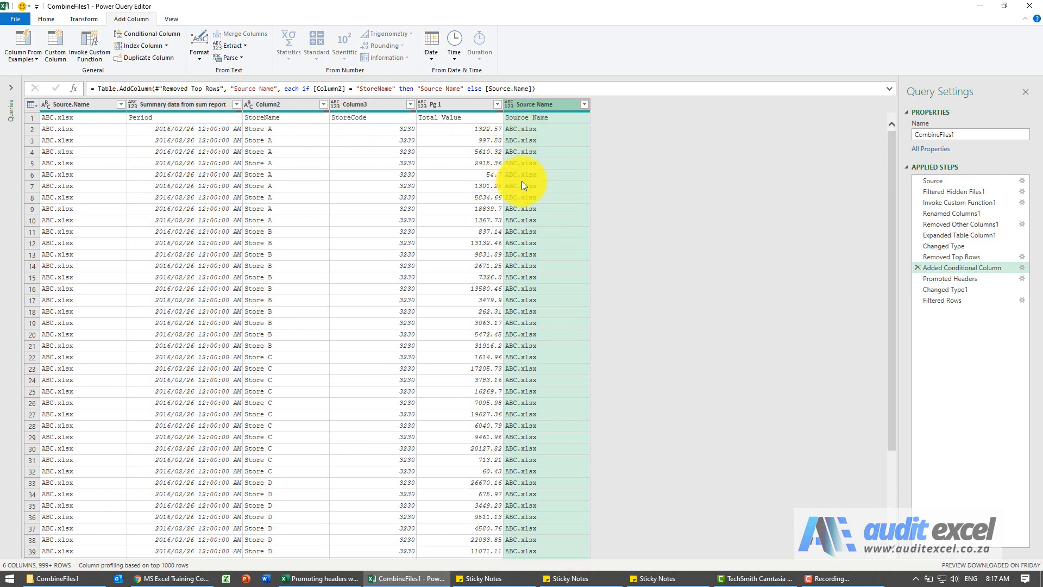
mouse_move(915, 273)
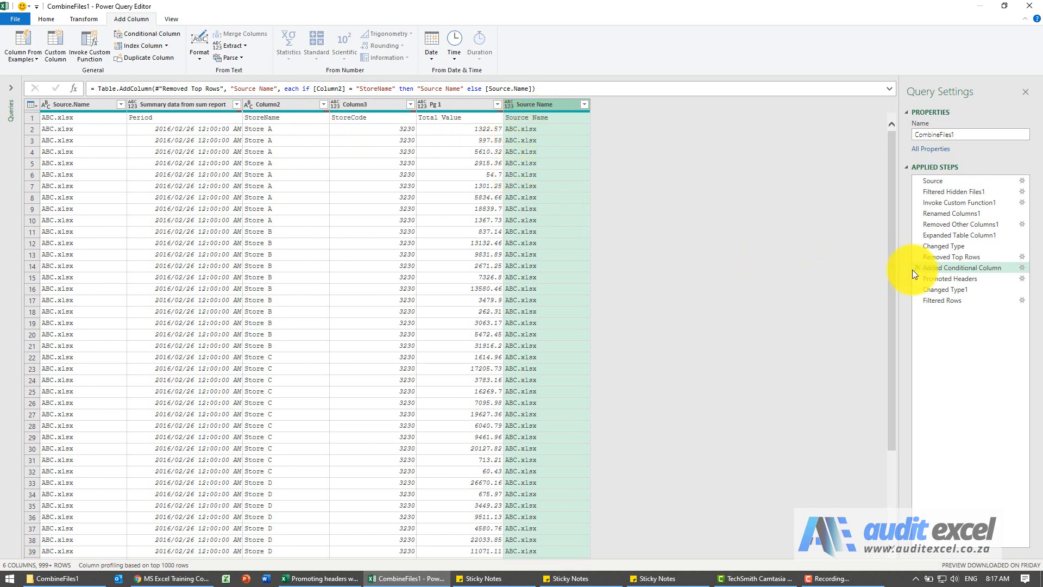
- View the Promoted Headers step so the last column is headed Source Name
left_click(951, 278)
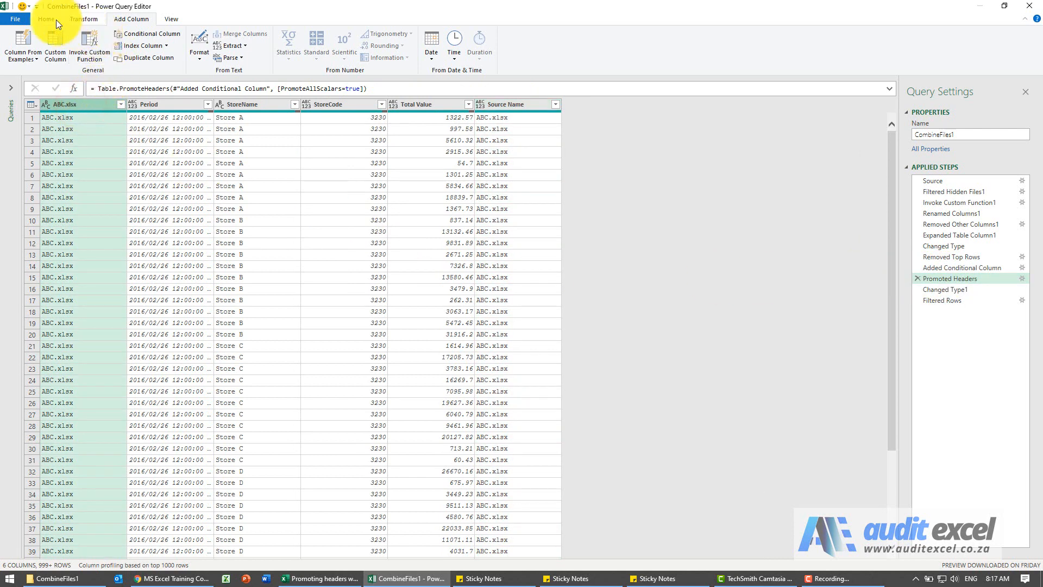
- Remove the ABC.xlsx column and delete the failing Changed Type1 step
left_click(45, 34)
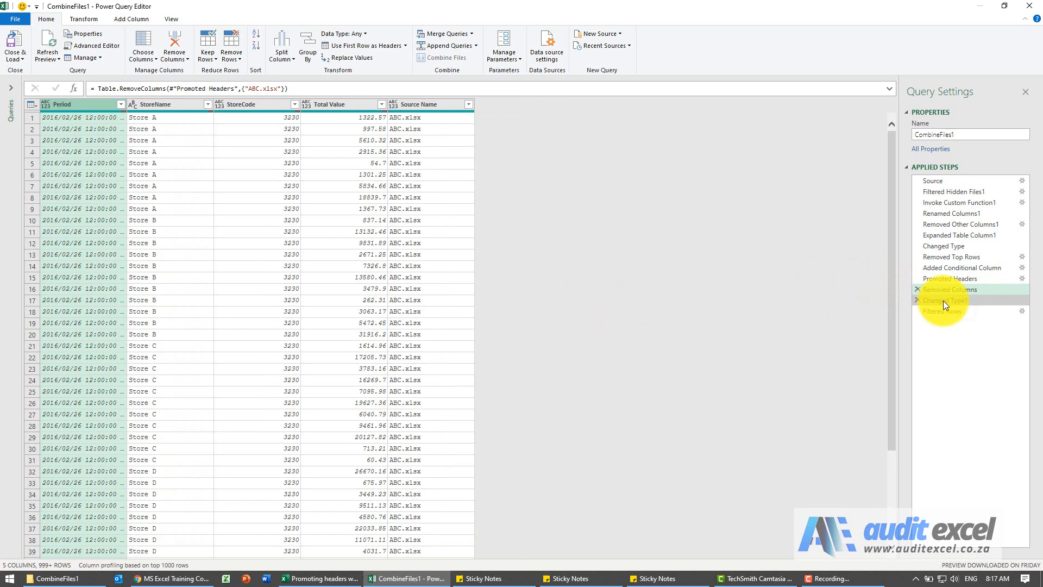
left_click(947, 300)
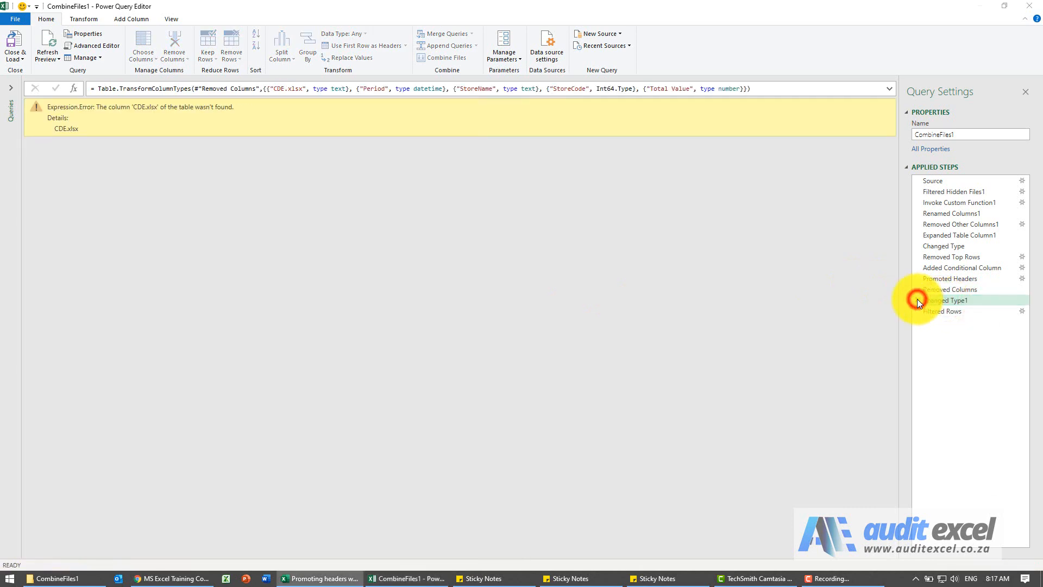
left_click(946, 299)
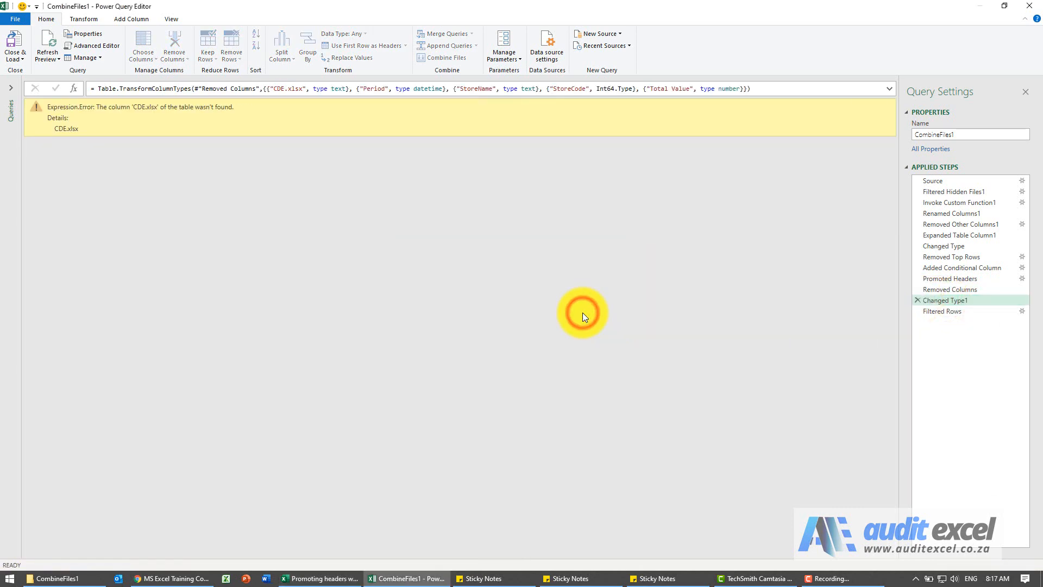
left_click(943, 300)
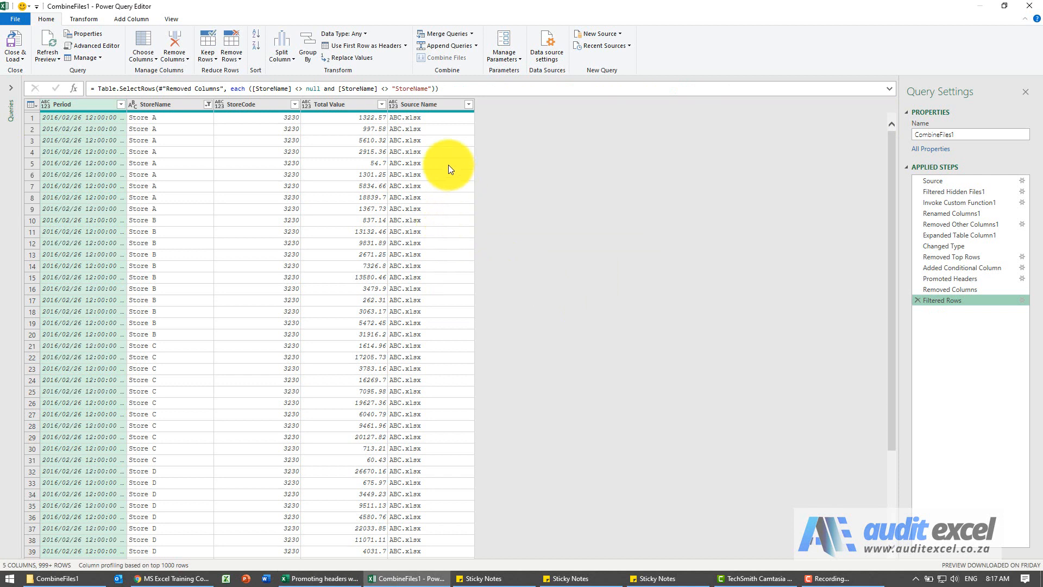